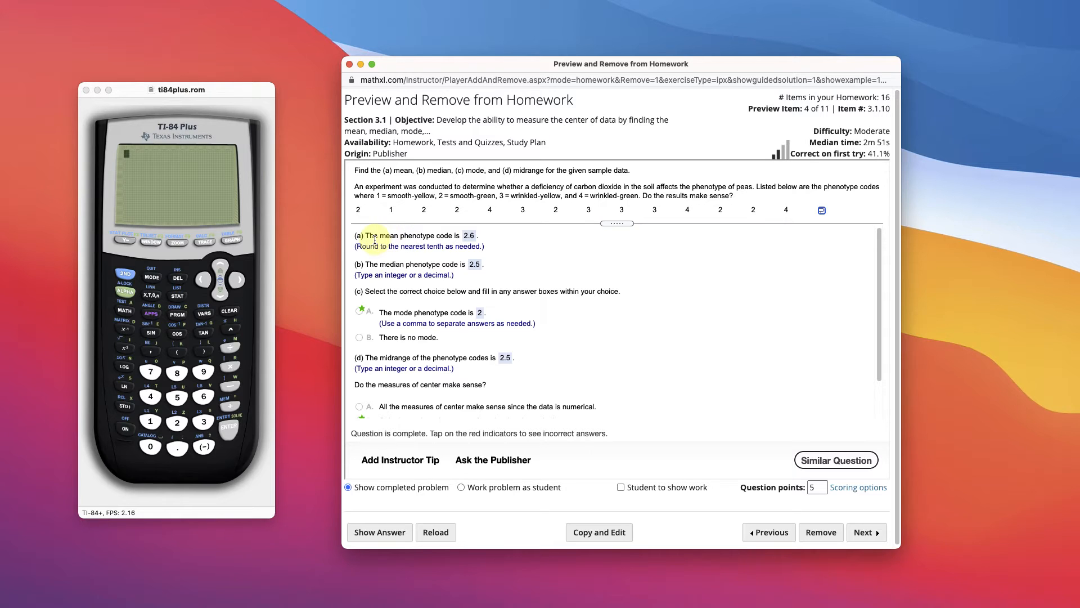
pyautogui.moveTo(403, 210)
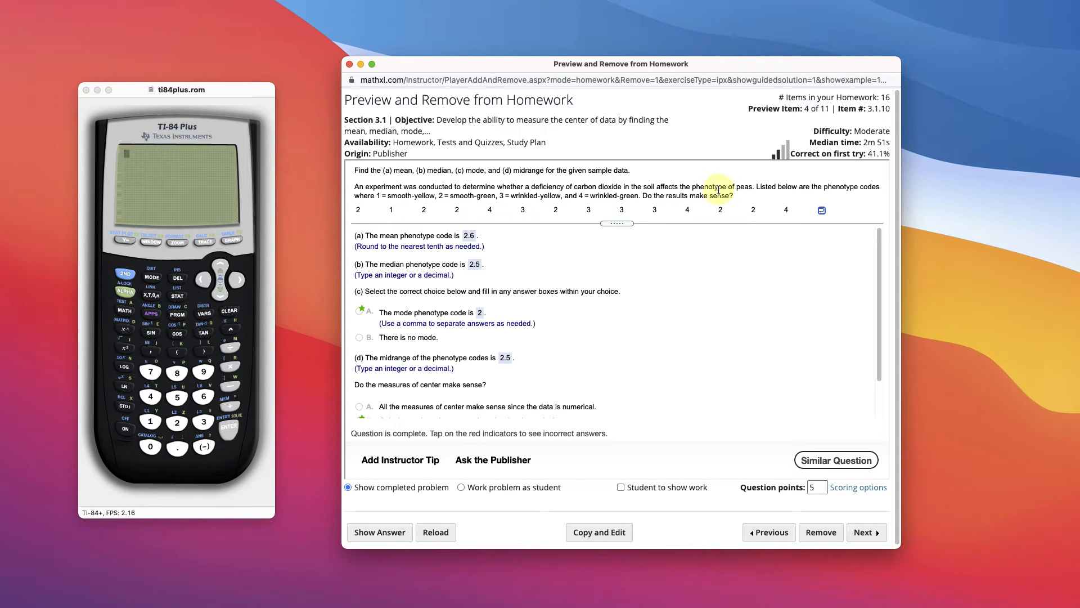
pyautogui.moveTo(858, 197)
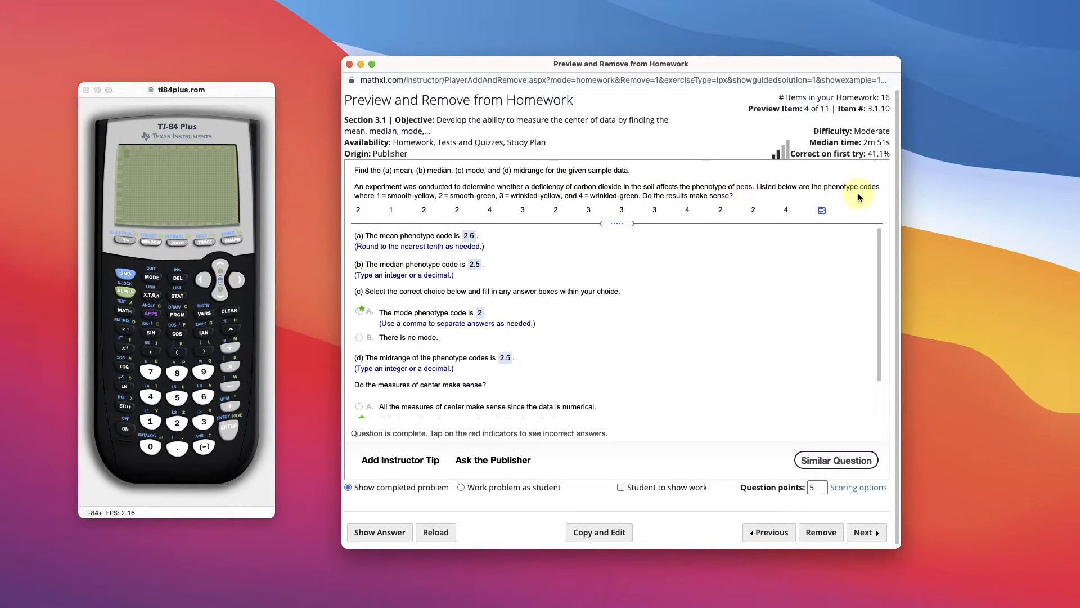
pyautogui.moveTo(390, 211)
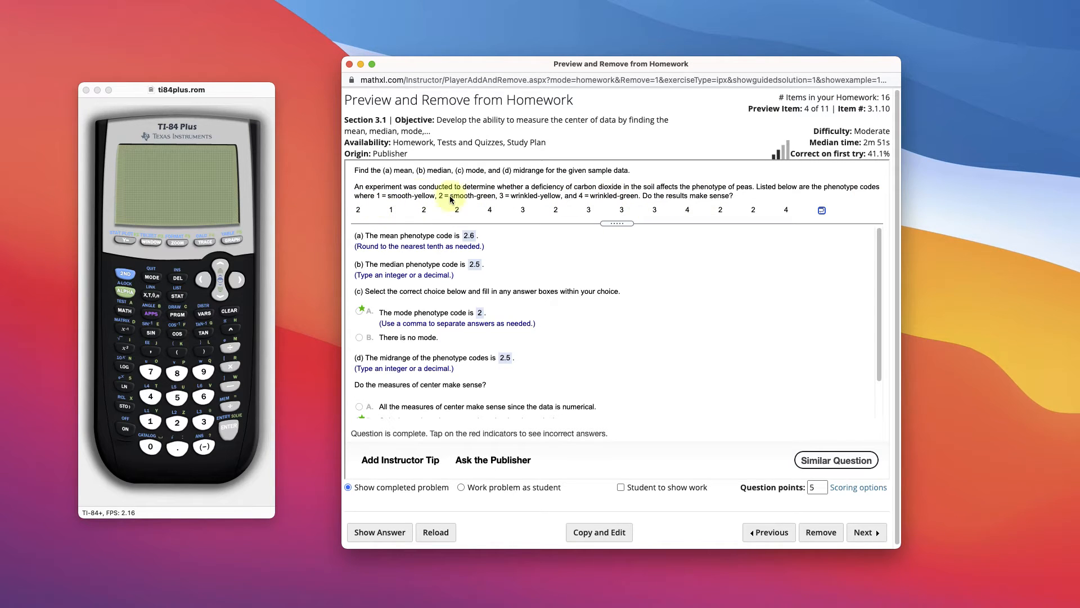
pyautogui.moveTo(733, 197)
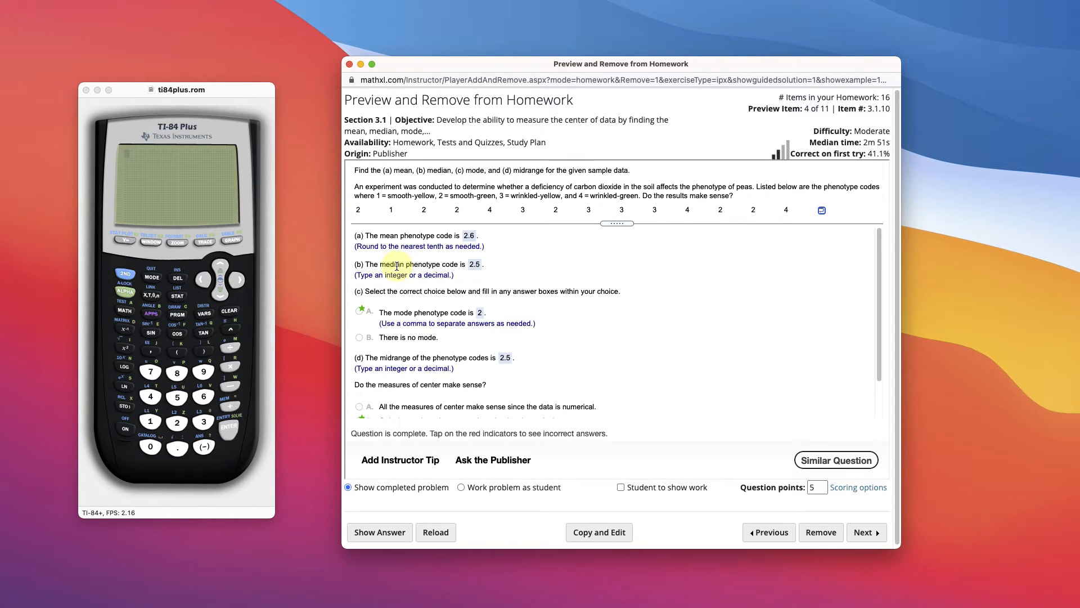
pyautogui.moveTo(601, 212)
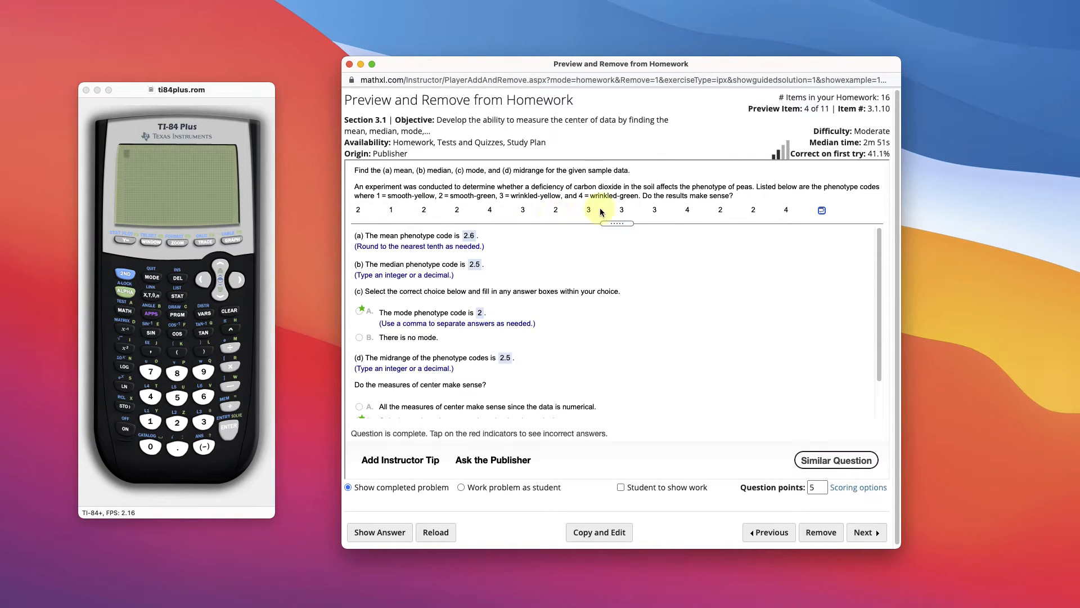
pyautogui.moveTo(550, 243)
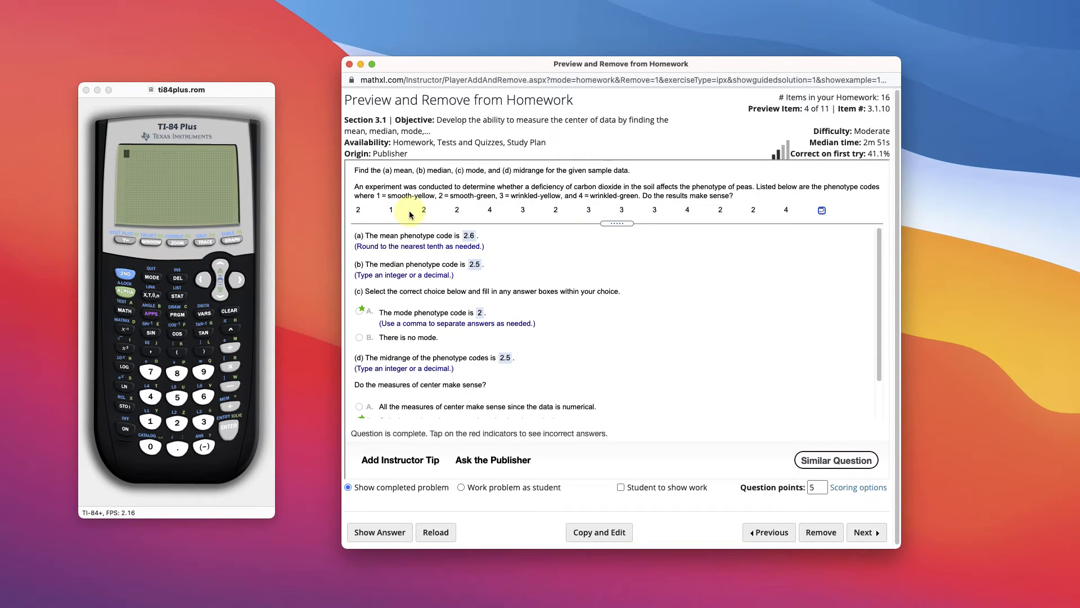
pyautogui.moveTo(358, 210)
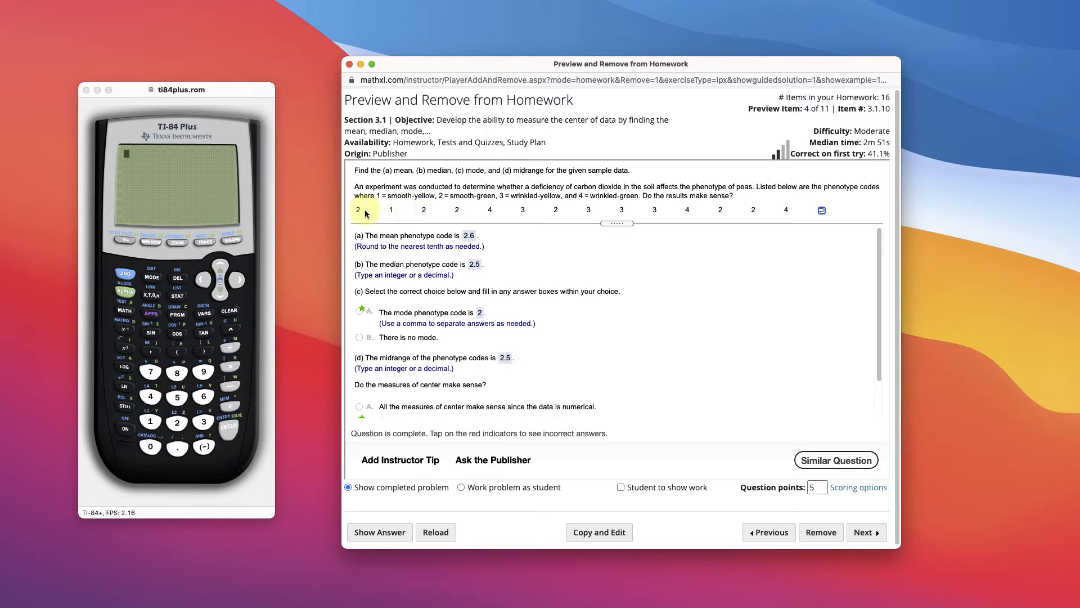
pyautogui.moveTo(472, 220)
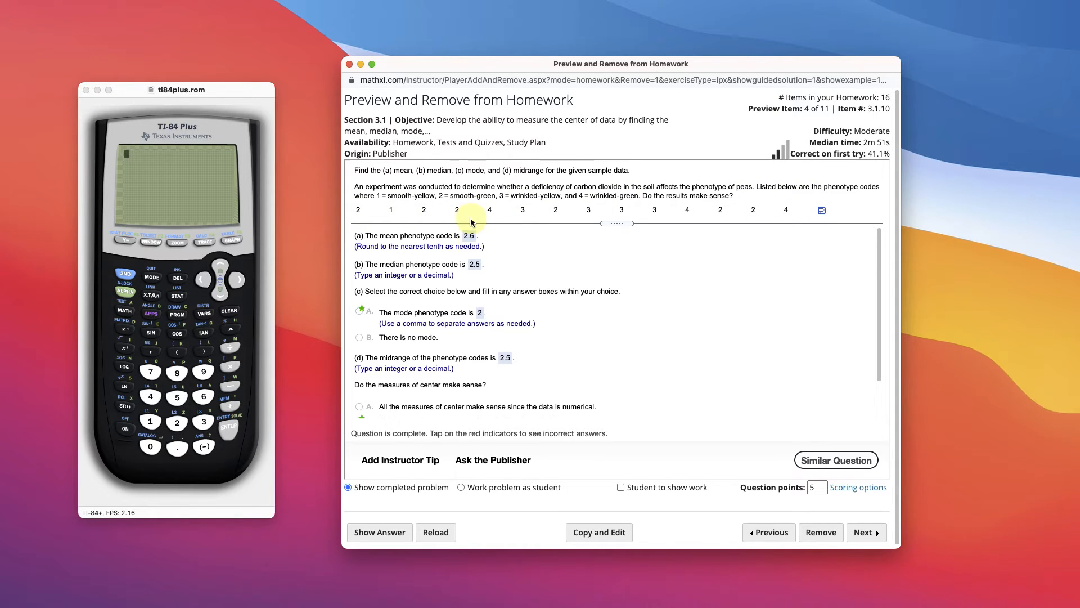
pyautogui.moveTo(455, 363)
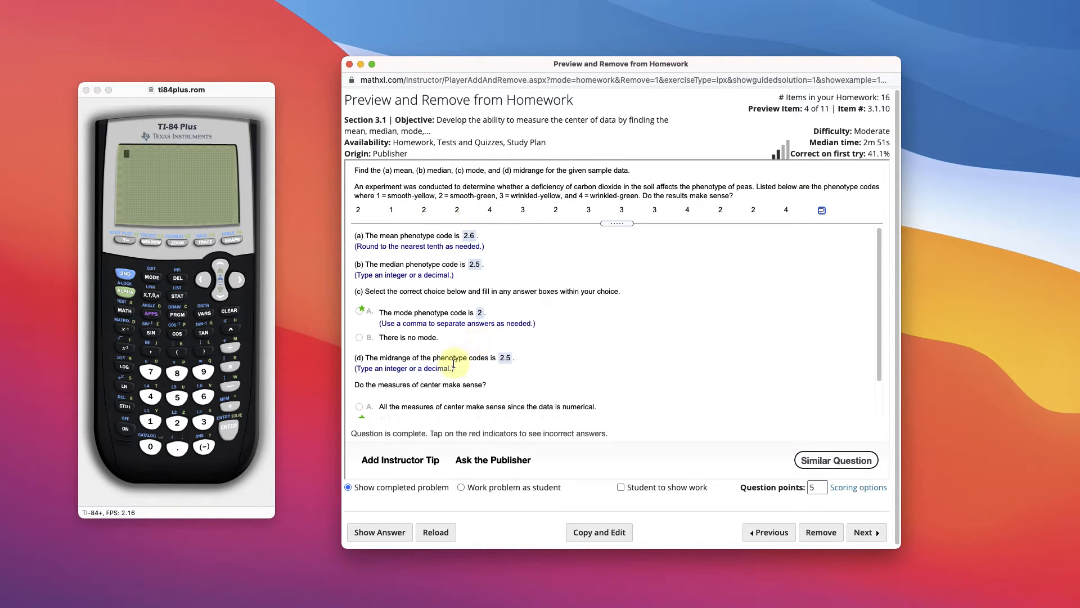
pyautogui.moveTo(452, 367)
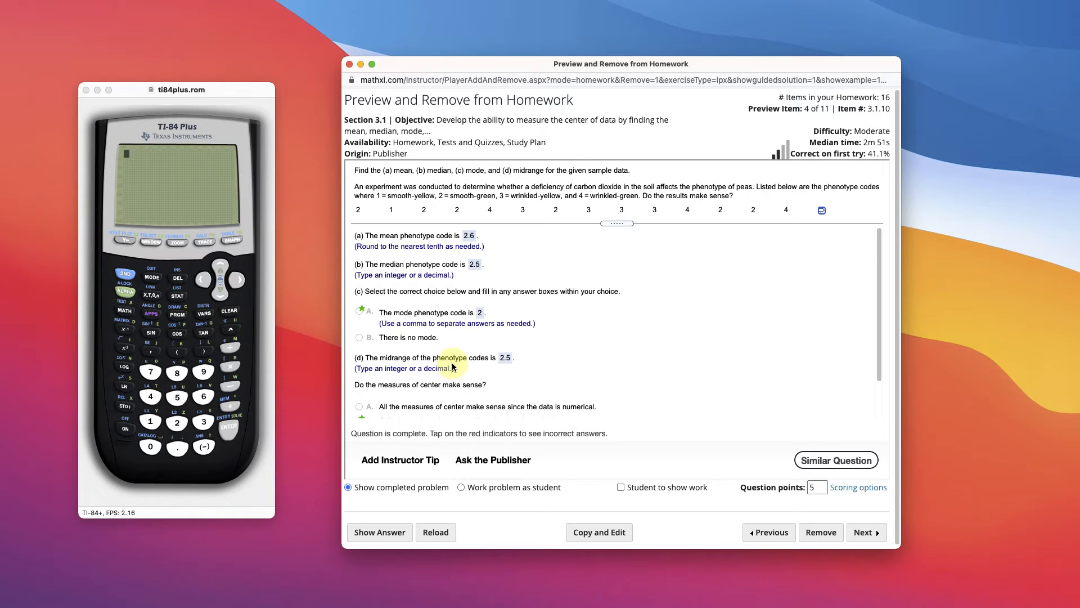
pyautogui.moveTo(770, 231)
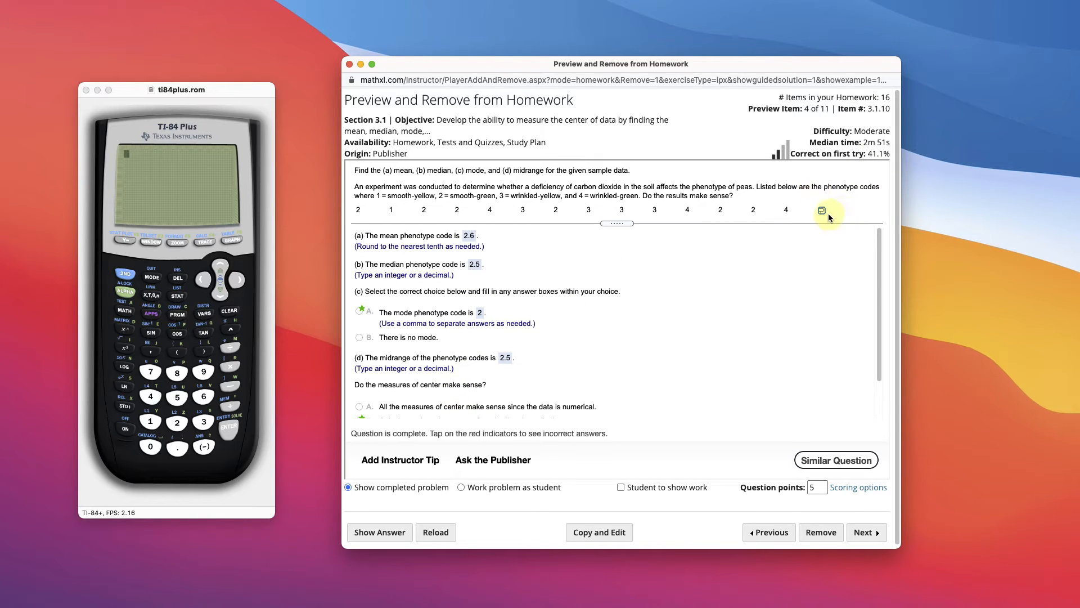
# Load the fourteen pea phenotype codes into a StatCrunch data sheet
pyautogui.click(820, 210)
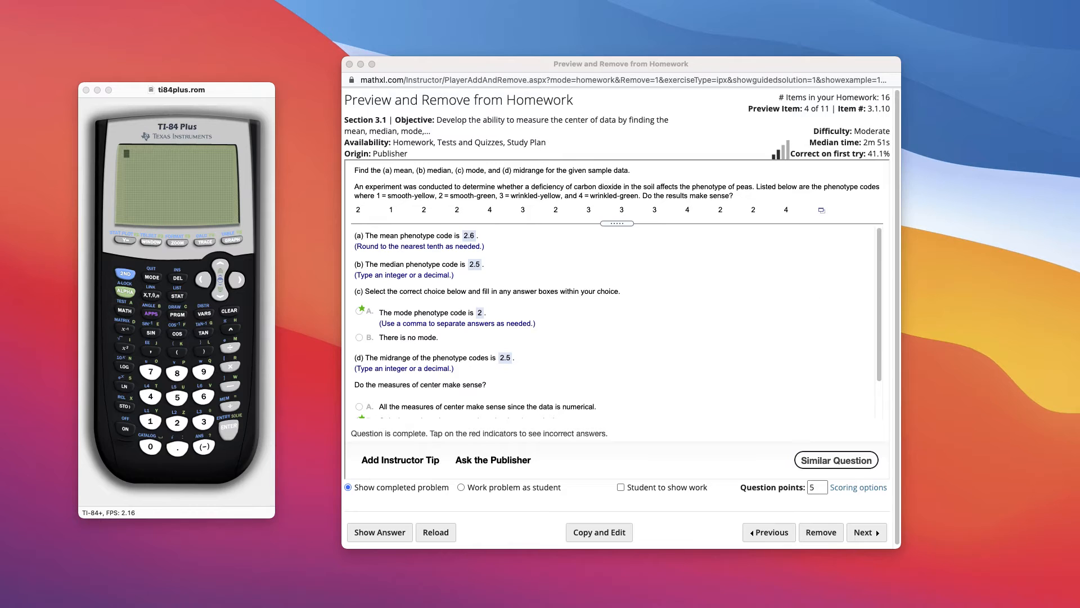
pyautogui.click(821, 209)
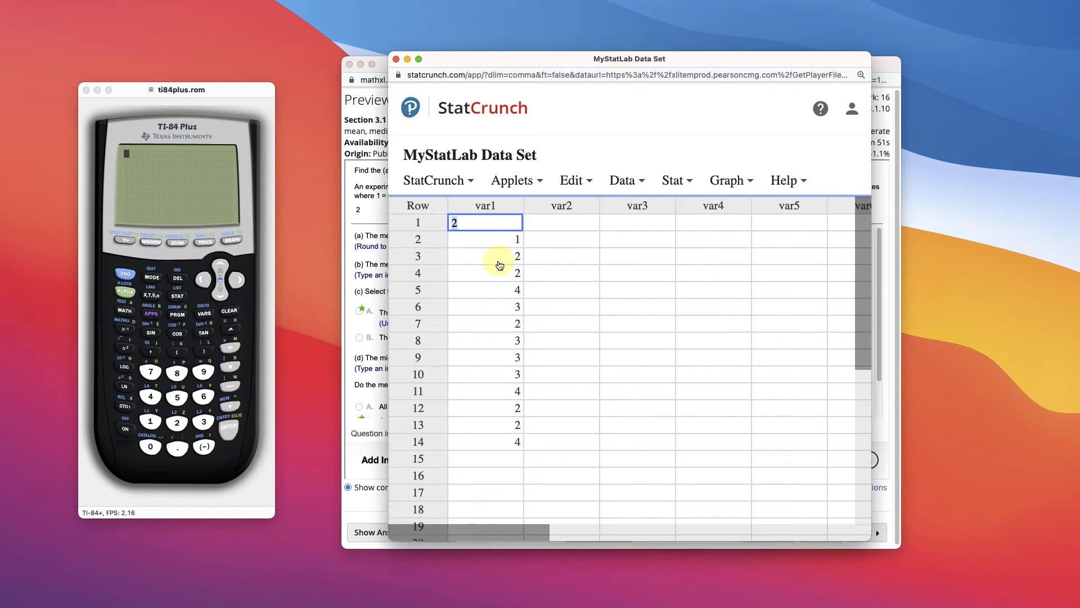
pyautogui.moveTo(495, 407)
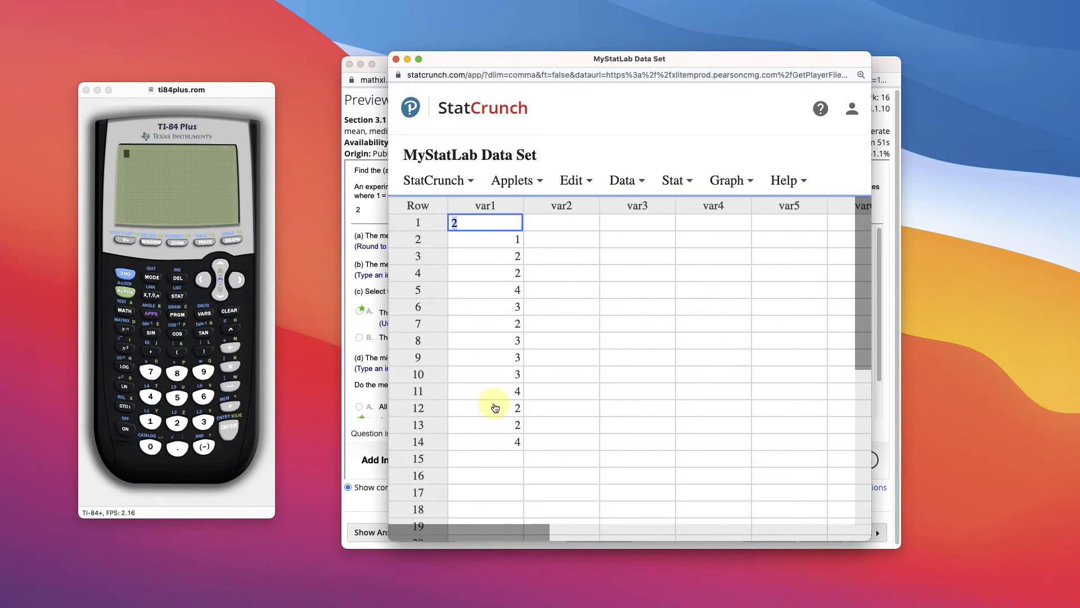
pyautogui.click(485, 255)
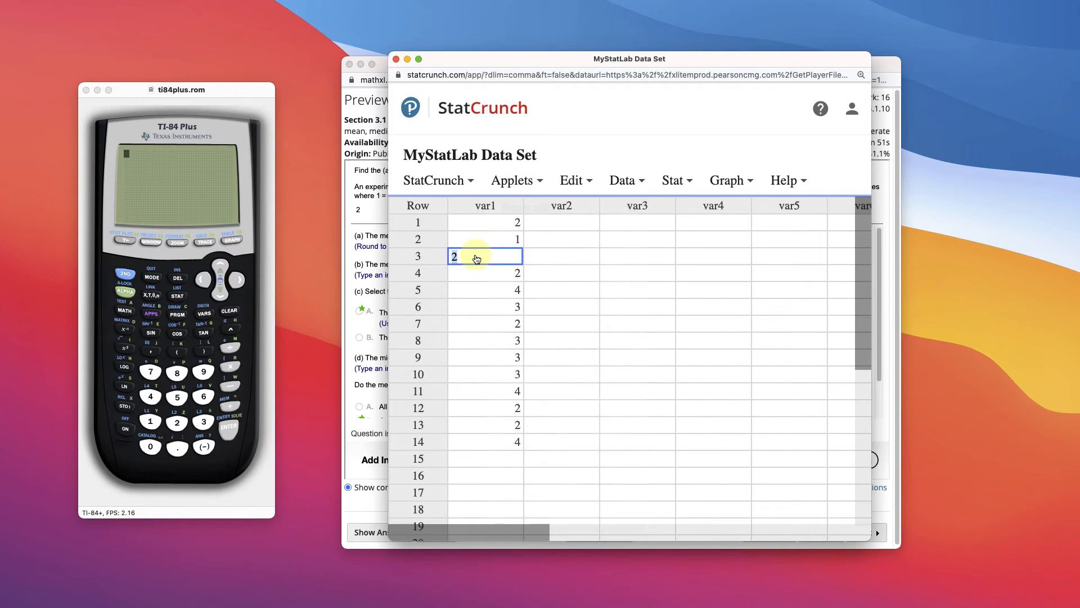
# Sort the table by var1 in ascending order, codes running 1 to 4
pyautogui.click(515, 206)
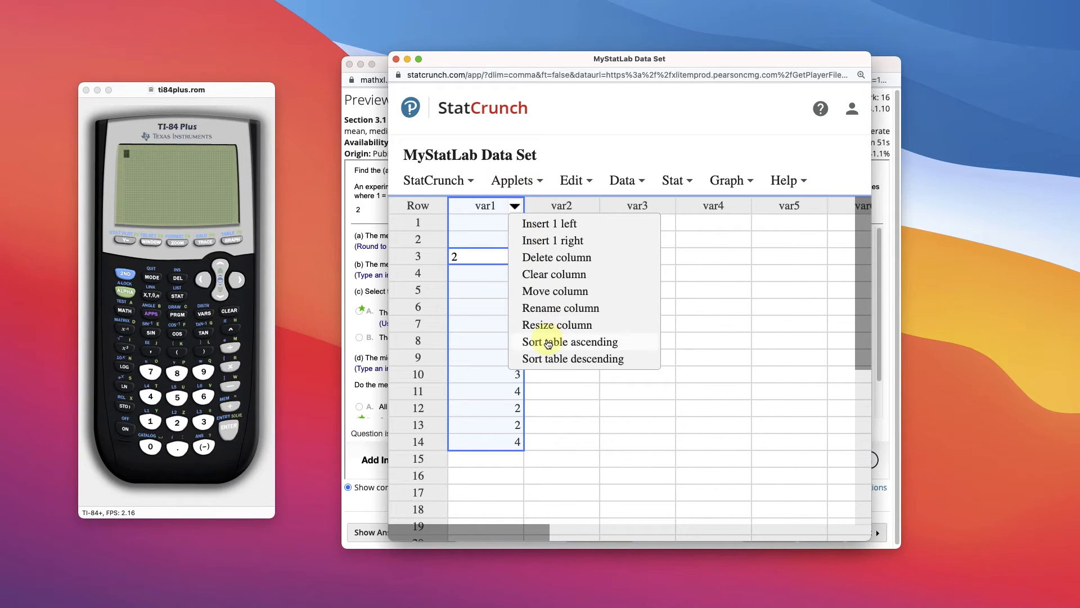
pyautogui.click(570, 341)
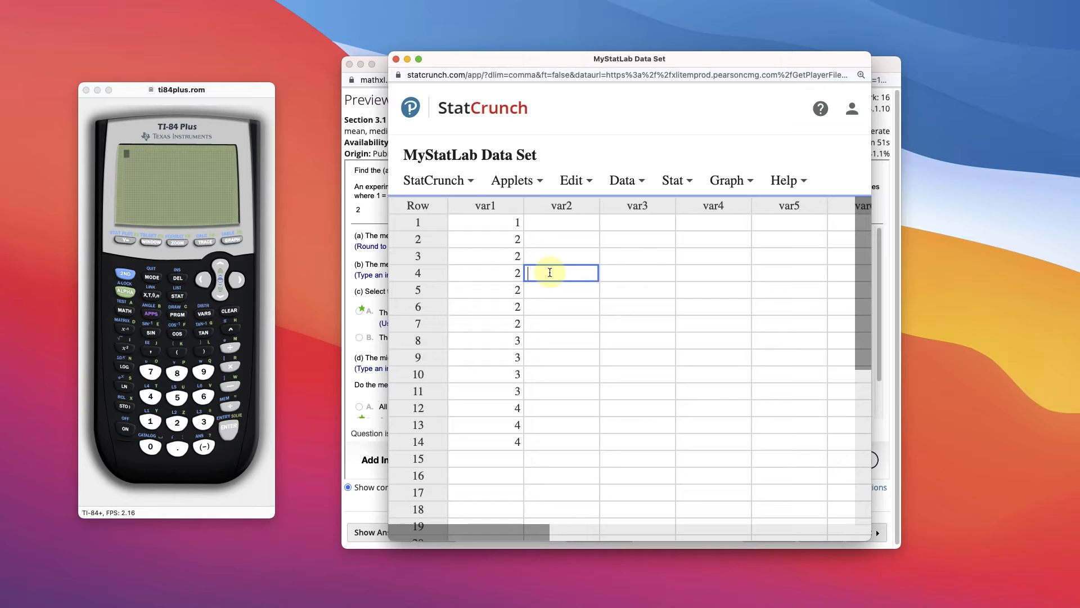
pyautogui.click(673, 180)
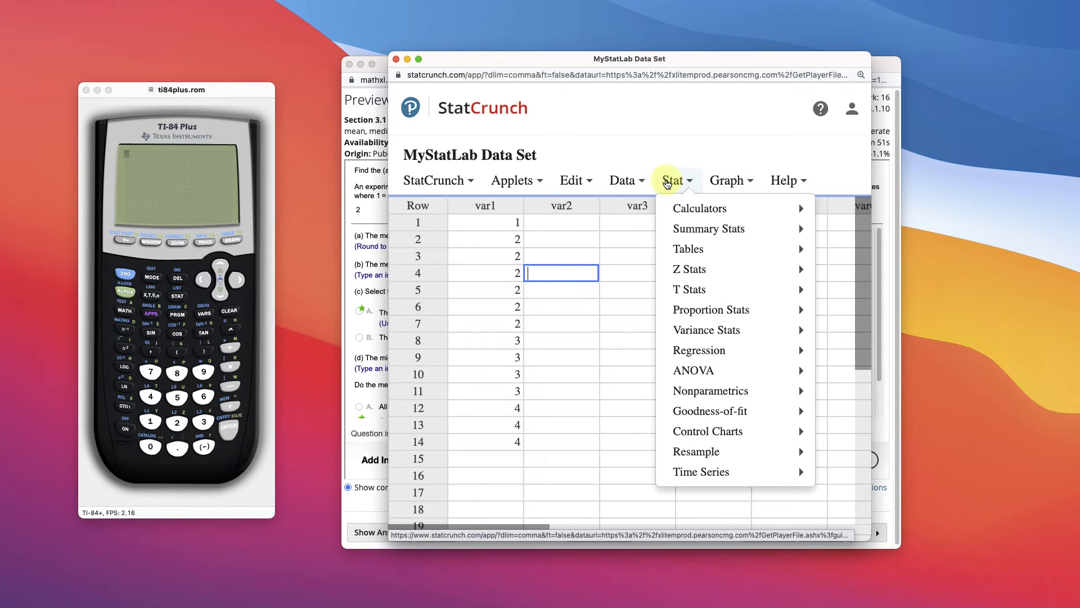
pyautogui.moveTo(708, 227)
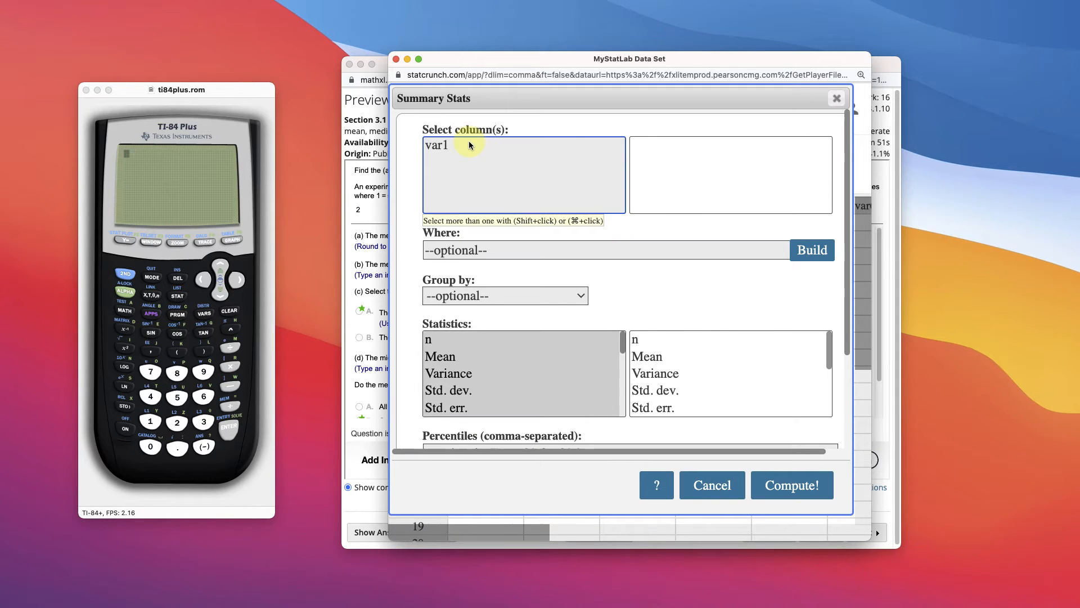
# Compute var1 summary stats with Mean, Median, Min, Max and Mode selected
pyautogui.click(436, 144)
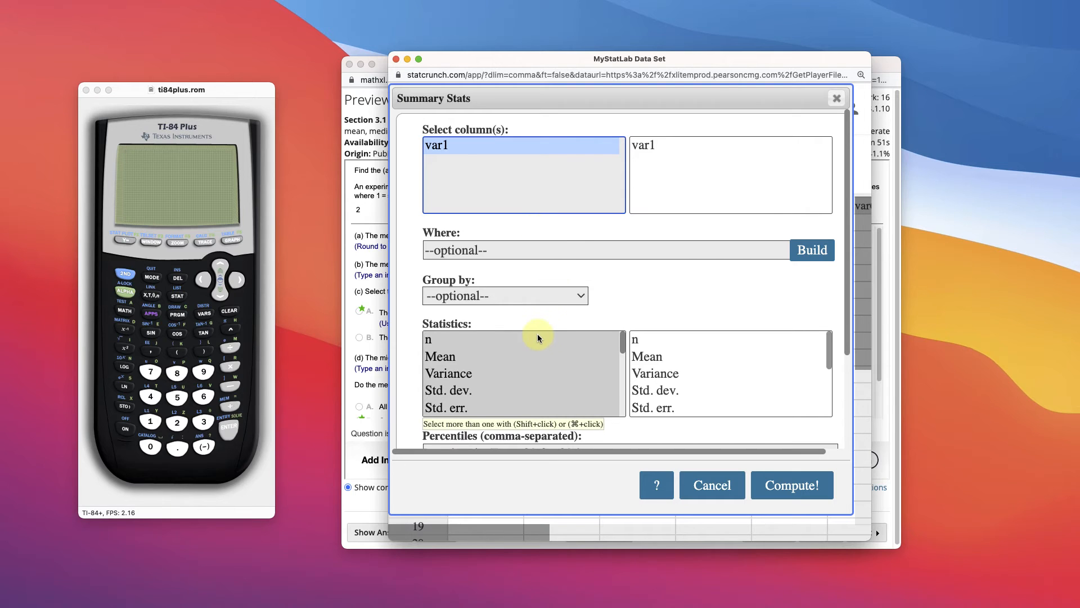
pyautogui.click(439, 356)
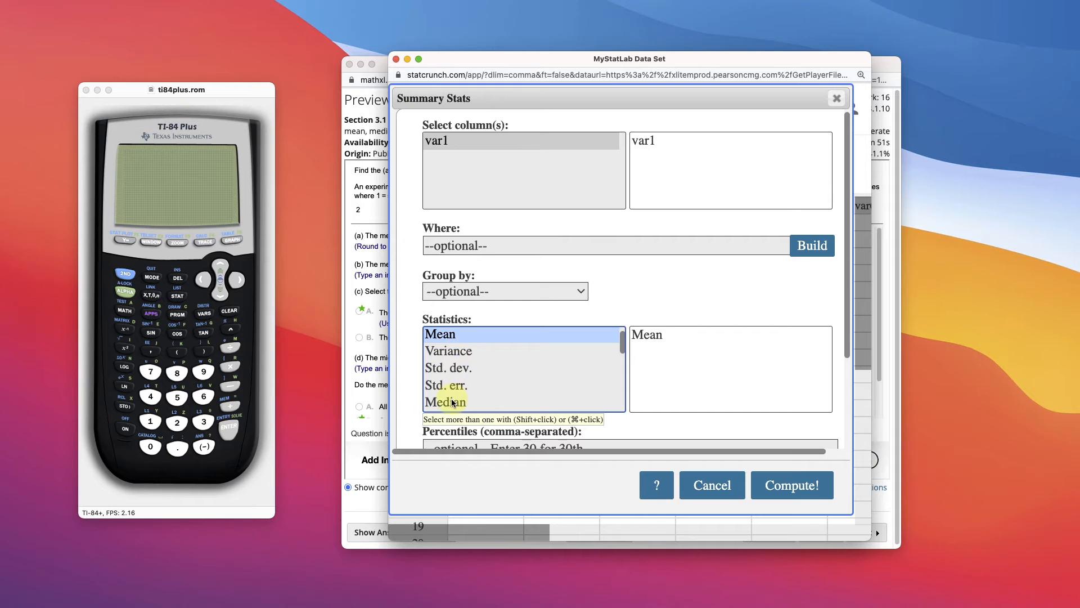
pyautogui.click(445, 402)
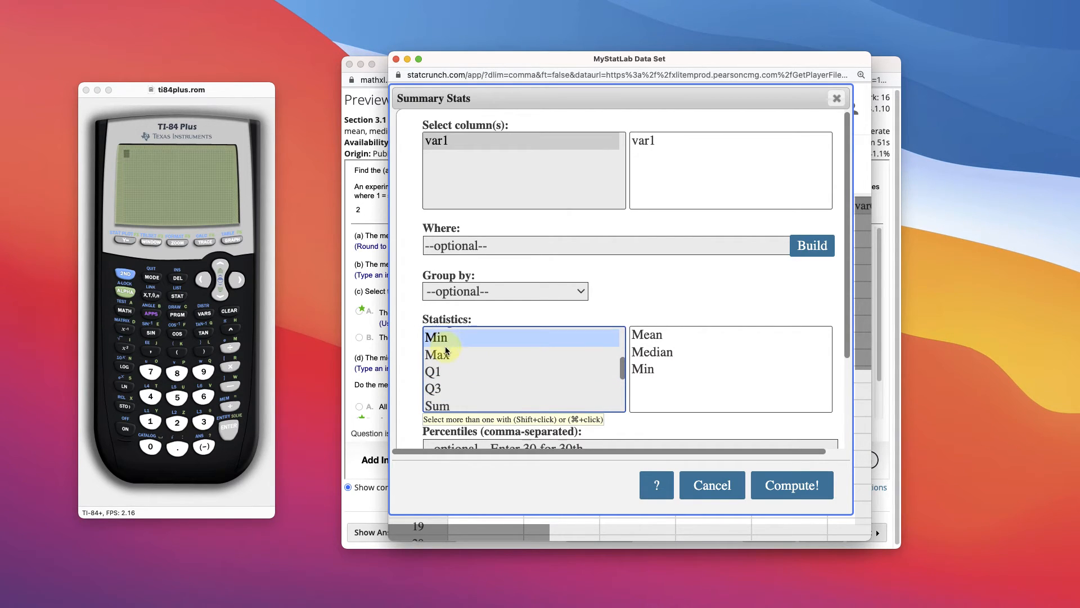
pyautogui.click(438, 344)
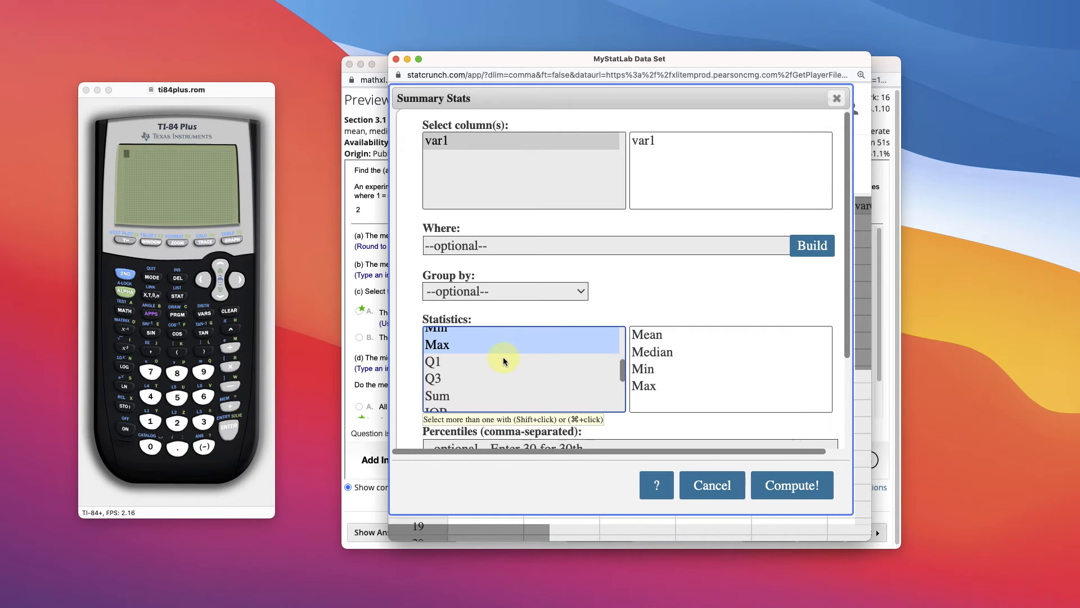
pyautogui.moveTo(542, 113)
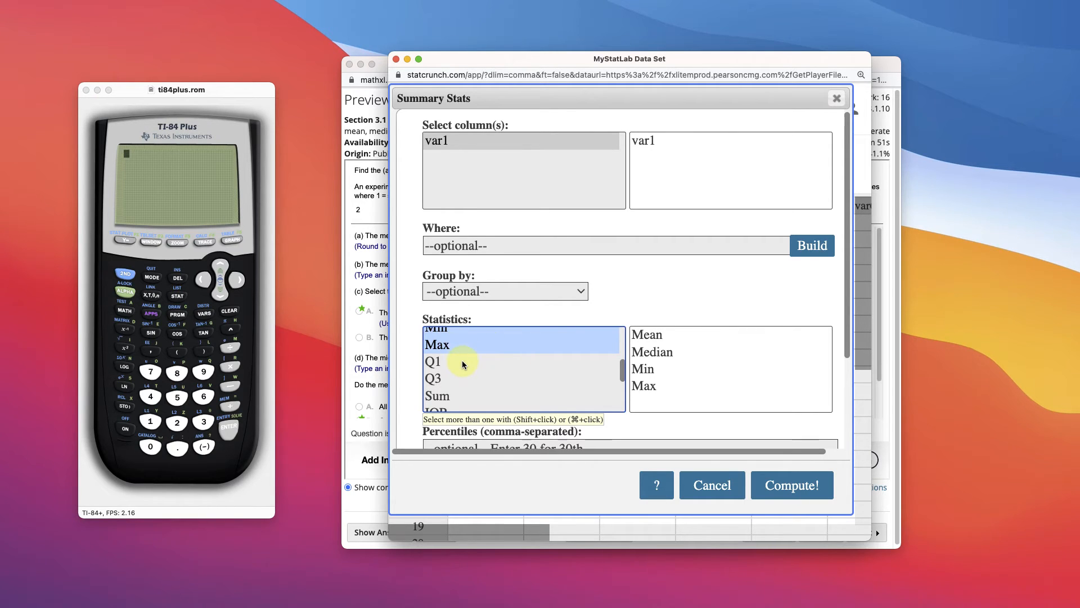
pyautogui.scroll(-3)
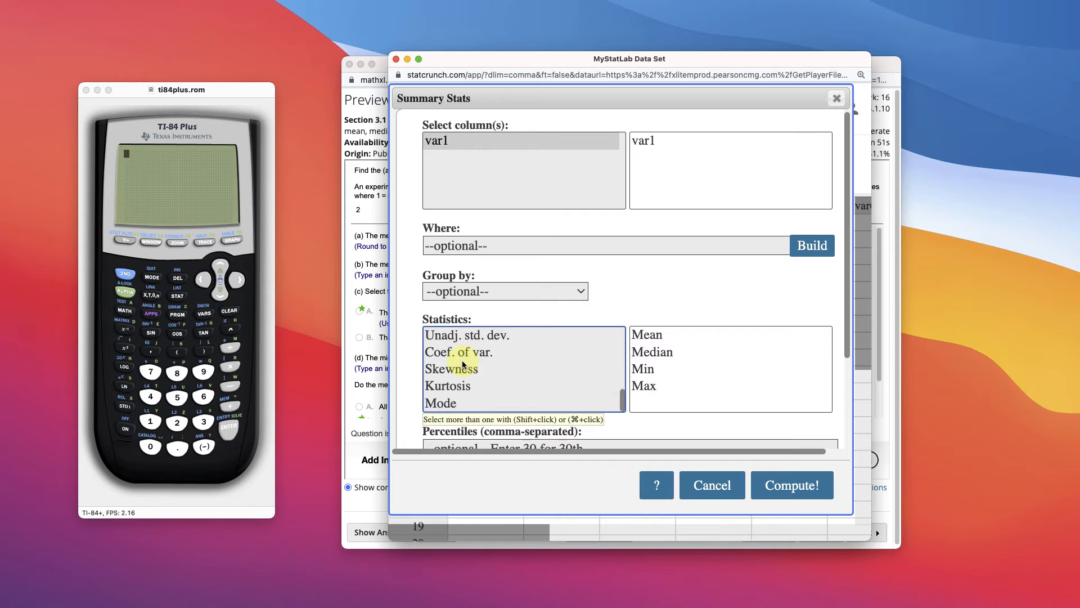
pyautogui.click(439, 403)
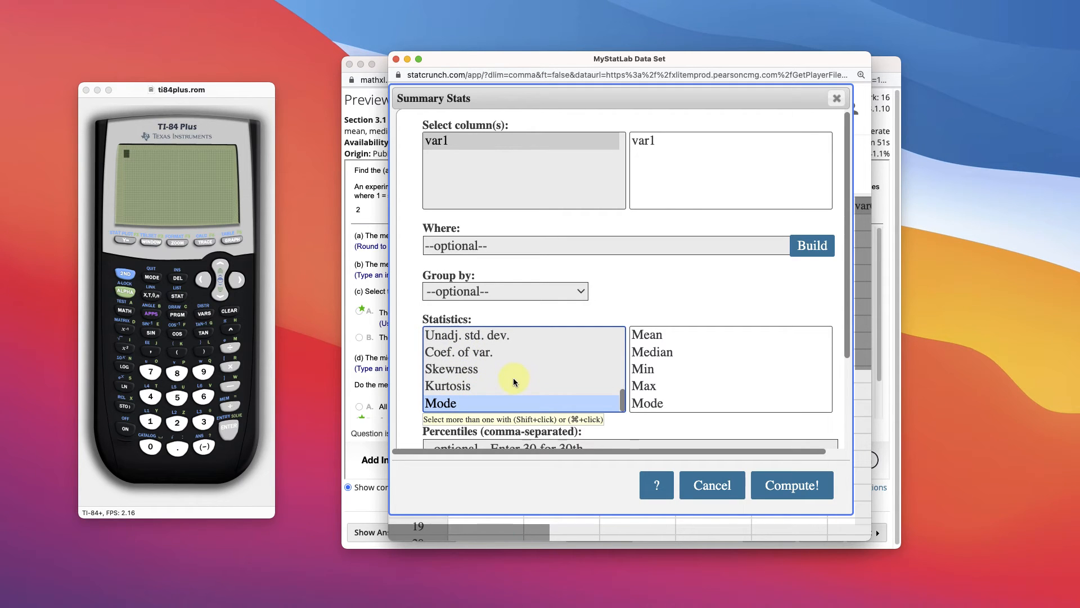
pyautogui.click(791, 485)
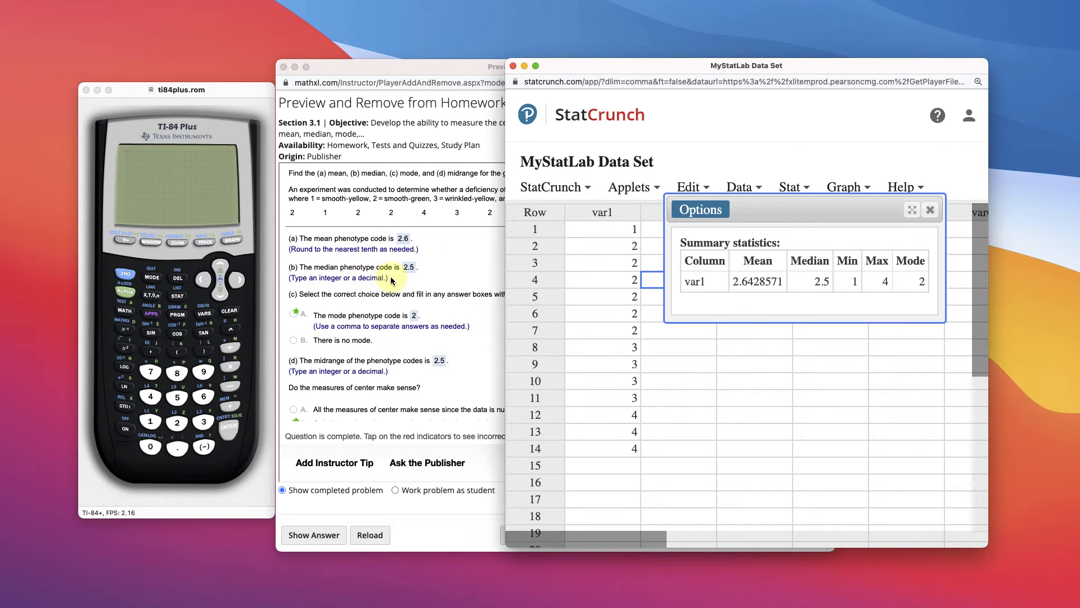
pyautogui.moveTo(618, 233)
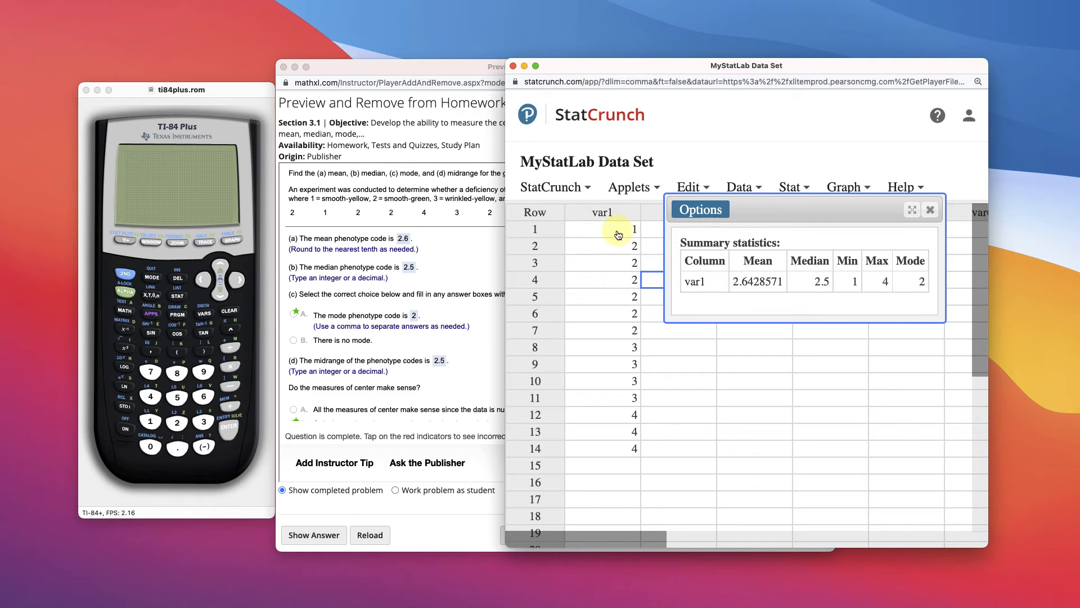
pyautogui.moveTo(608, 354)
pyautogui.write('1+4')
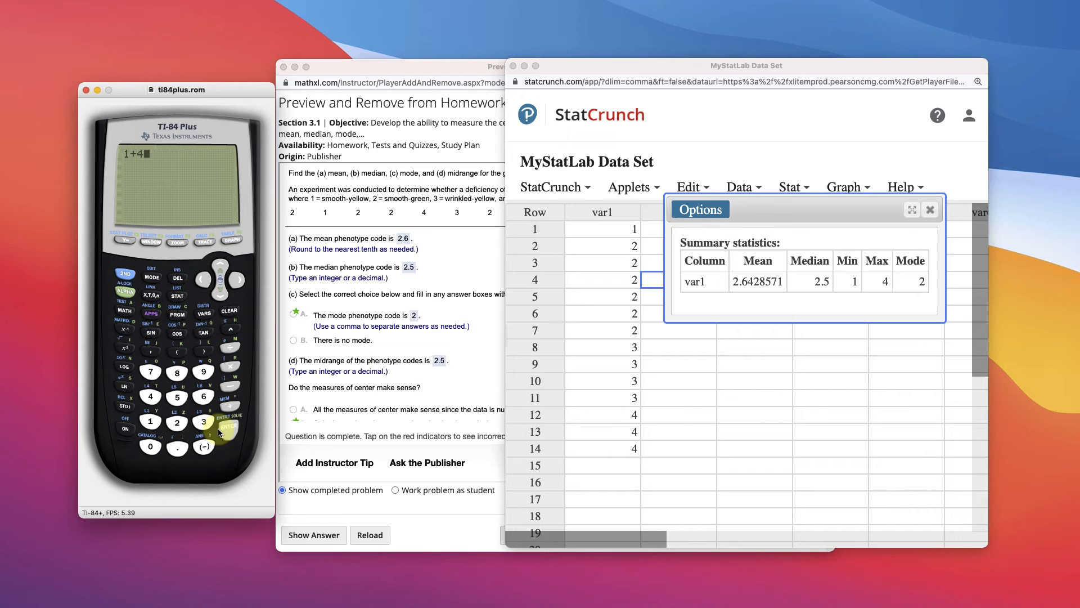
# Evaluate 1+4 = 5, then Ans/2 = 2.5 as the midrange
pyautogui.click(228, 425)
pyautogui.write('Ans/2')
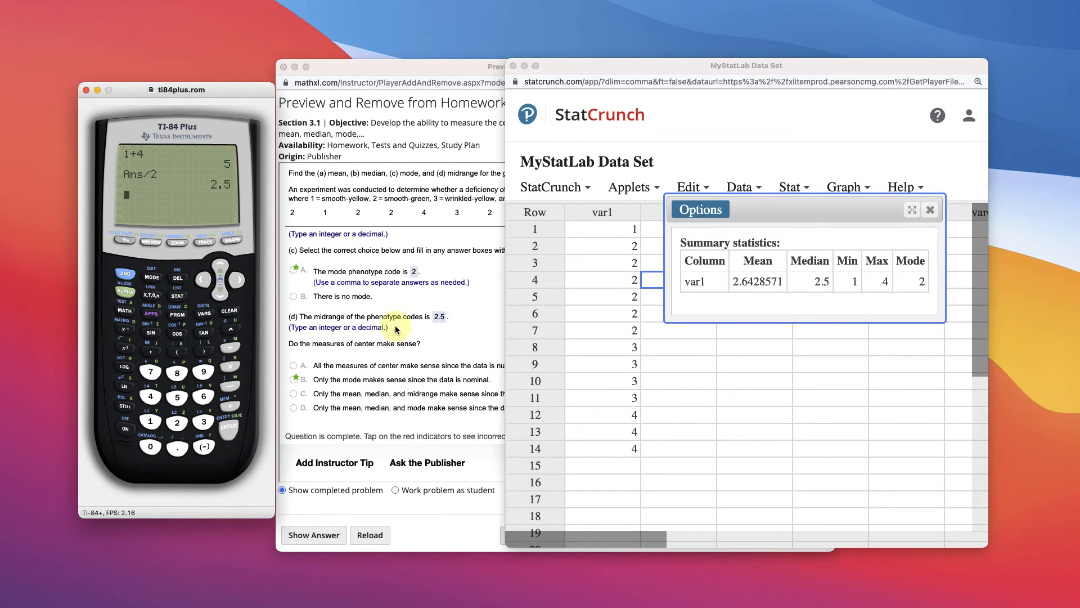
pyautogui.moveTo(744, 66); pyautogui.dragTo(907, 76)
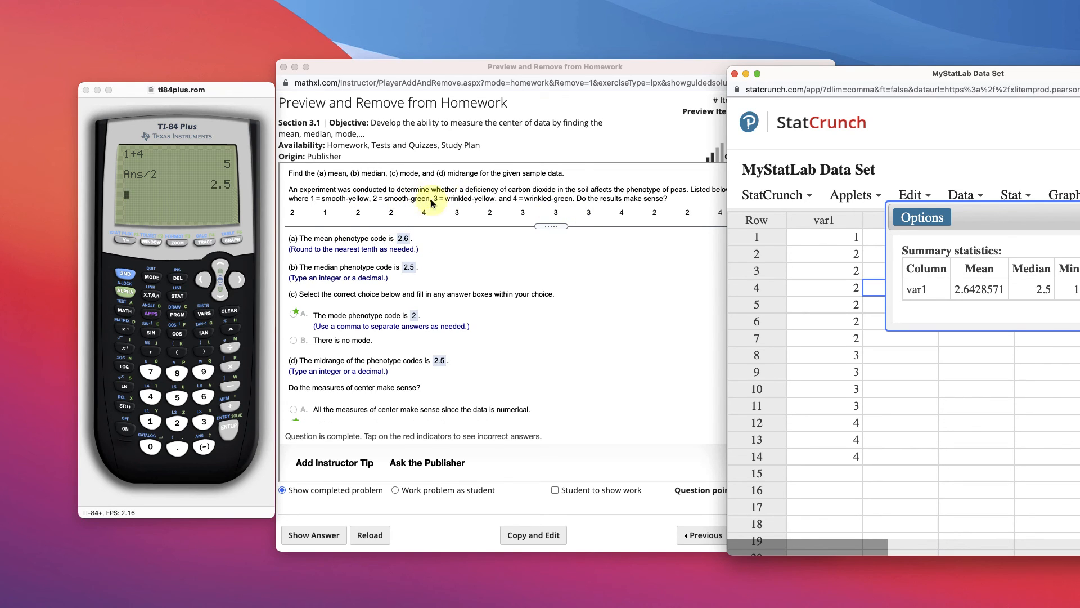
pyautogui.moveTo(405, 276)
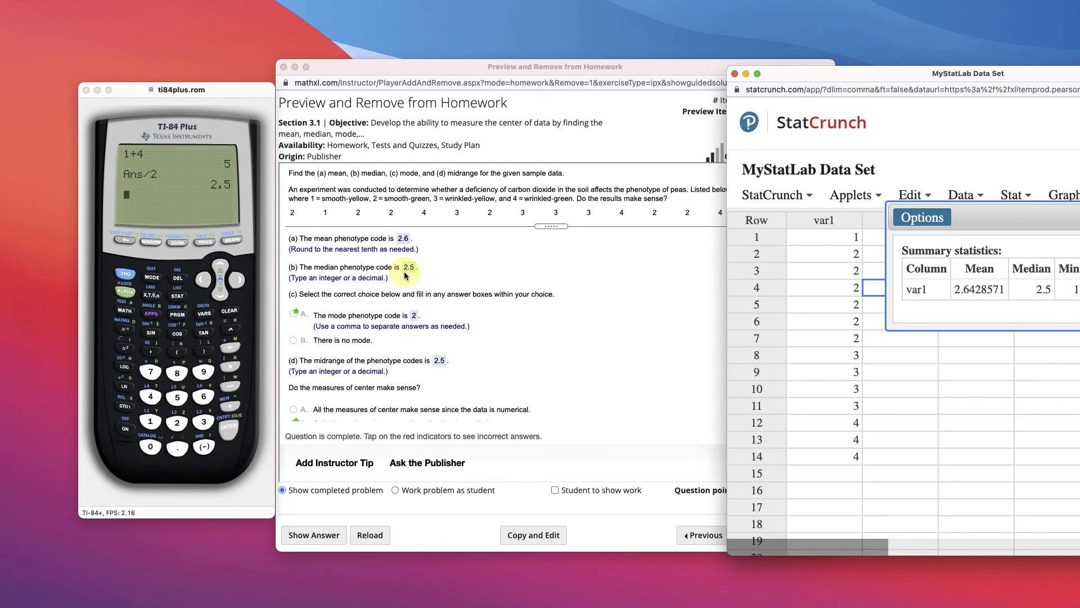
pyautogui.moveTo(446, 206)
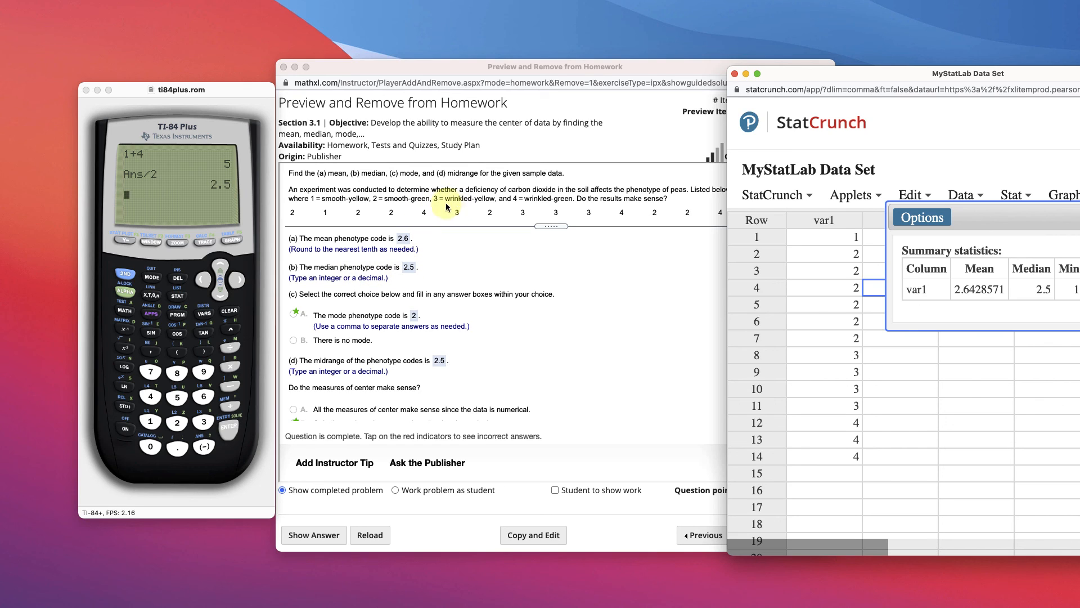
pyautogui.moveTo(438, 363)
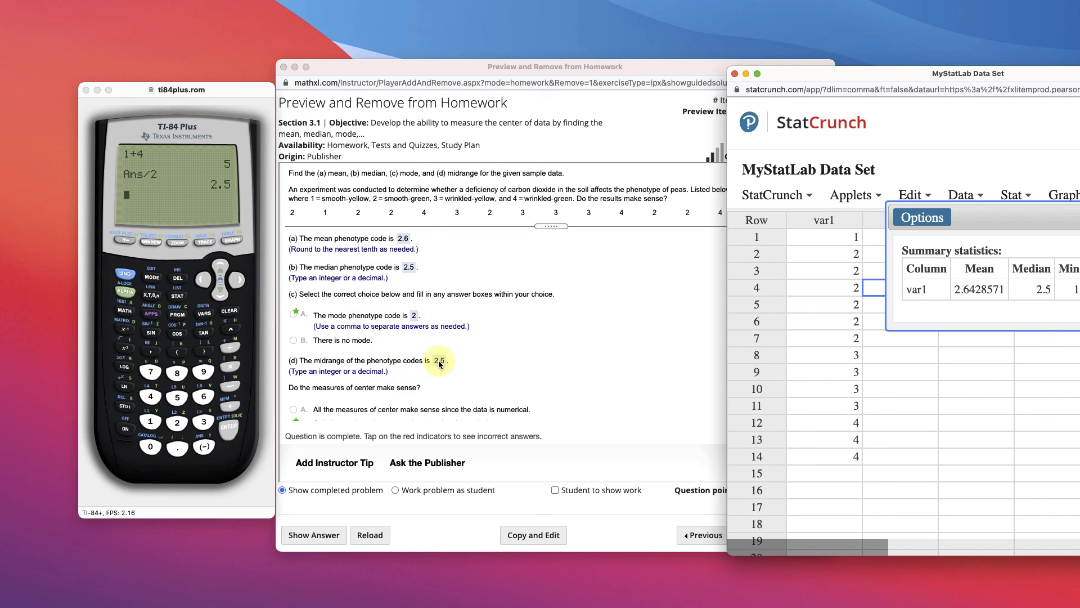
pyautogui.scroll(-3)
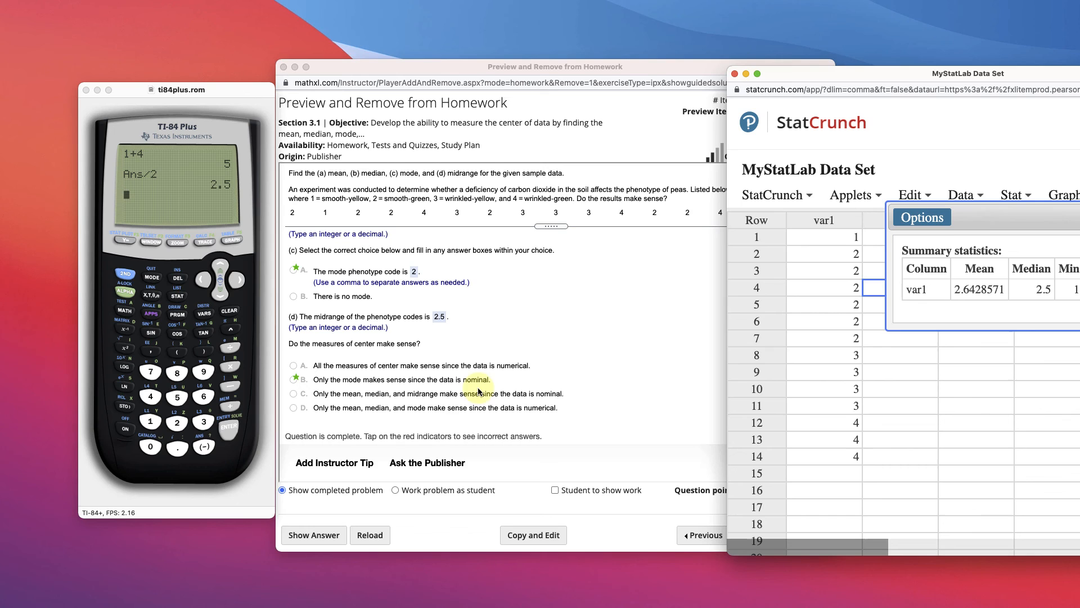